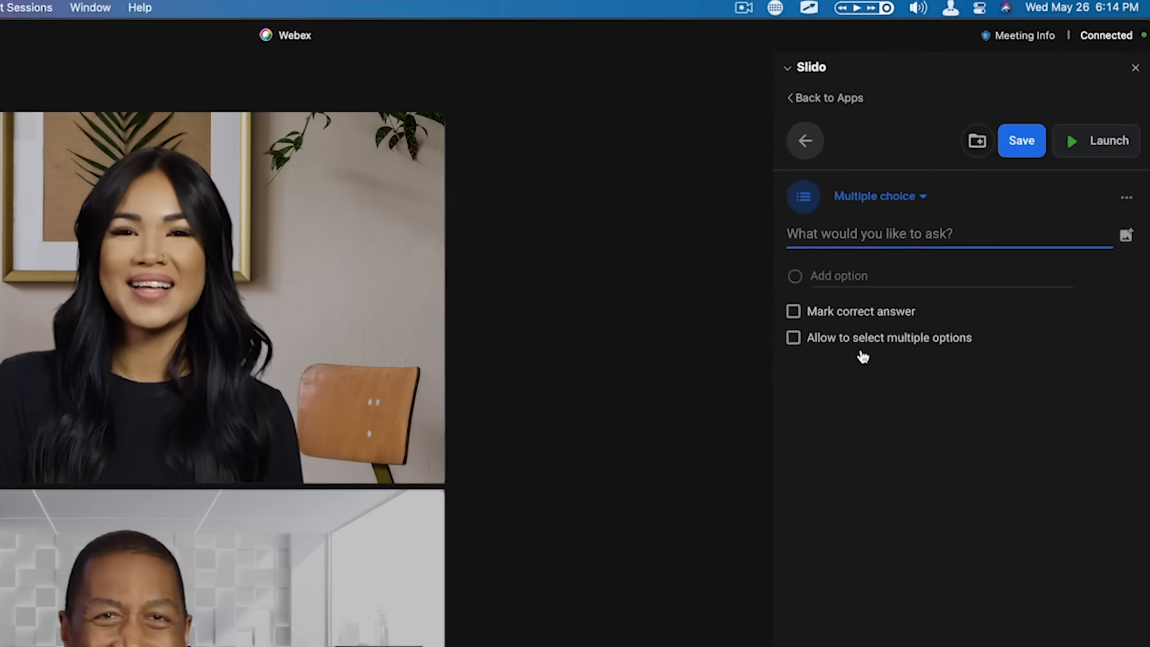
Enter the question 'What should be the focus of our next team meeting?' and add answer options
text(What should be the focus of our next team meeting?)
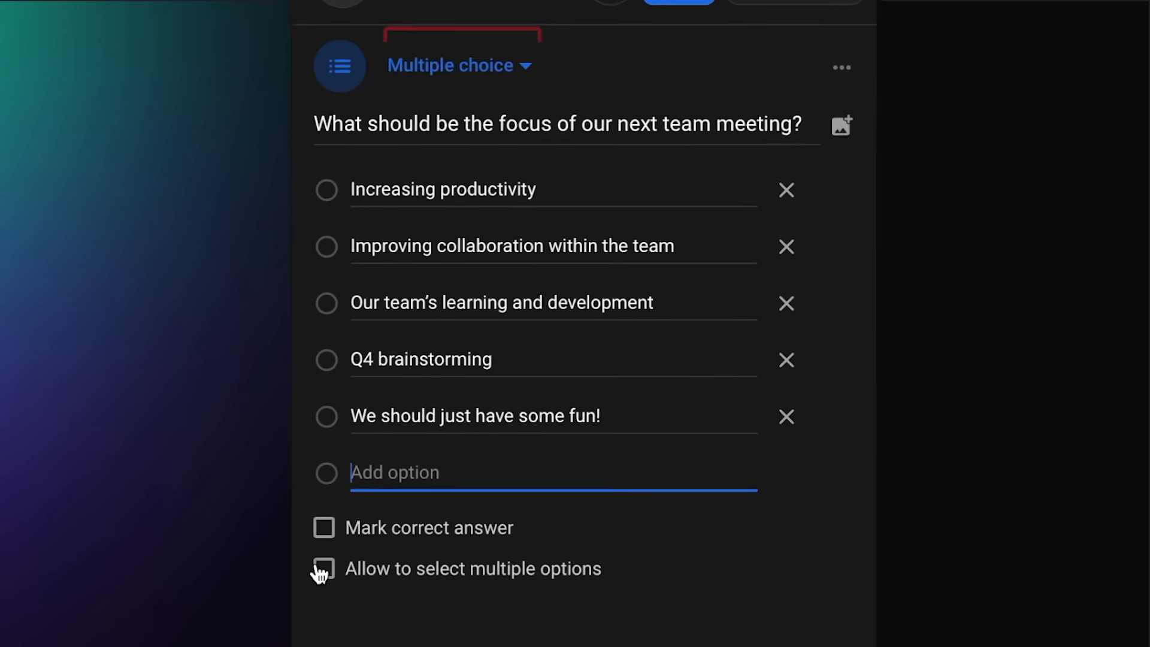
click(322, 568)
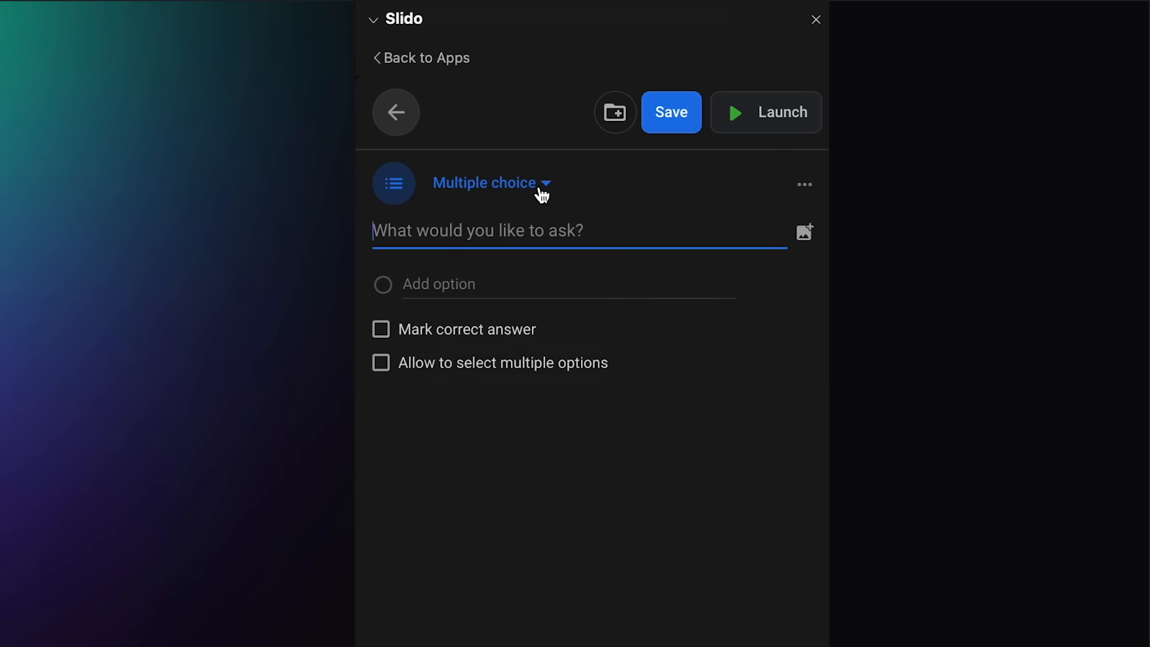
Build a quiz with 'But fools rarely differ' as correct answer, then an open text question about 'our management'
click(491, 182)
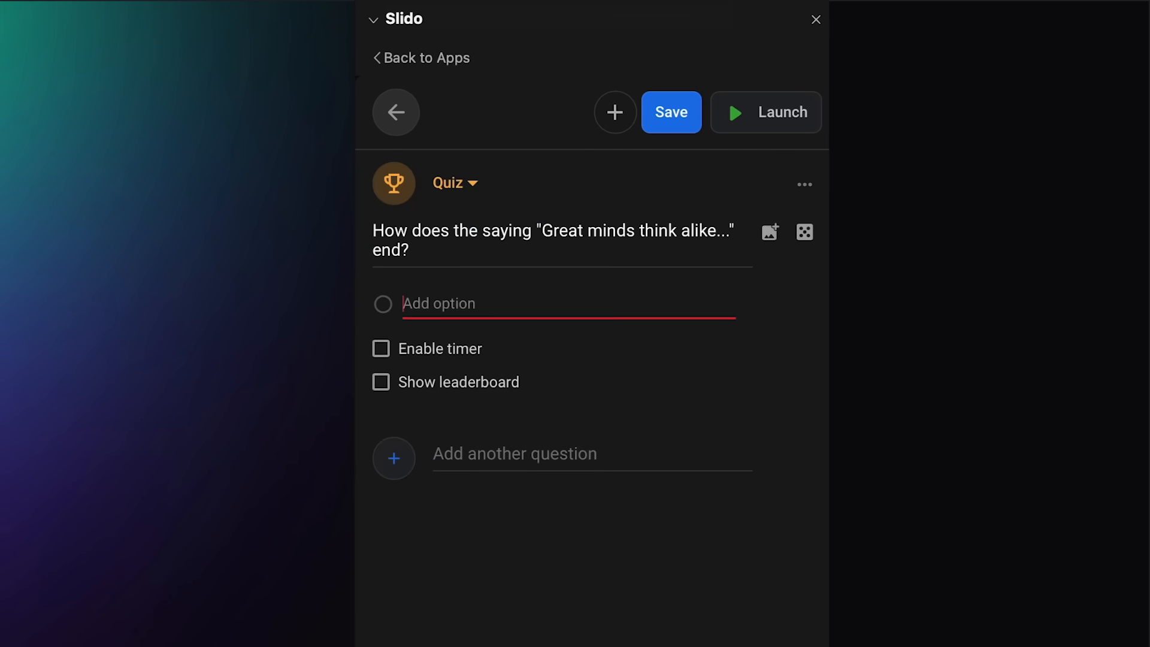
click(408, 506)
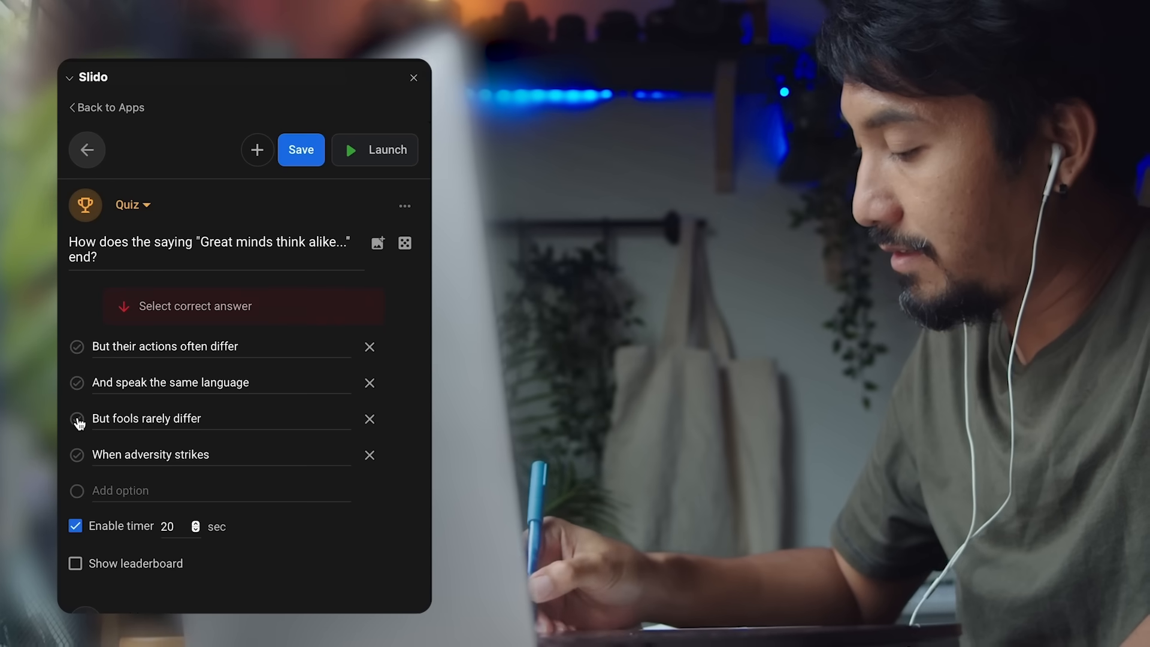
click(77, 417)
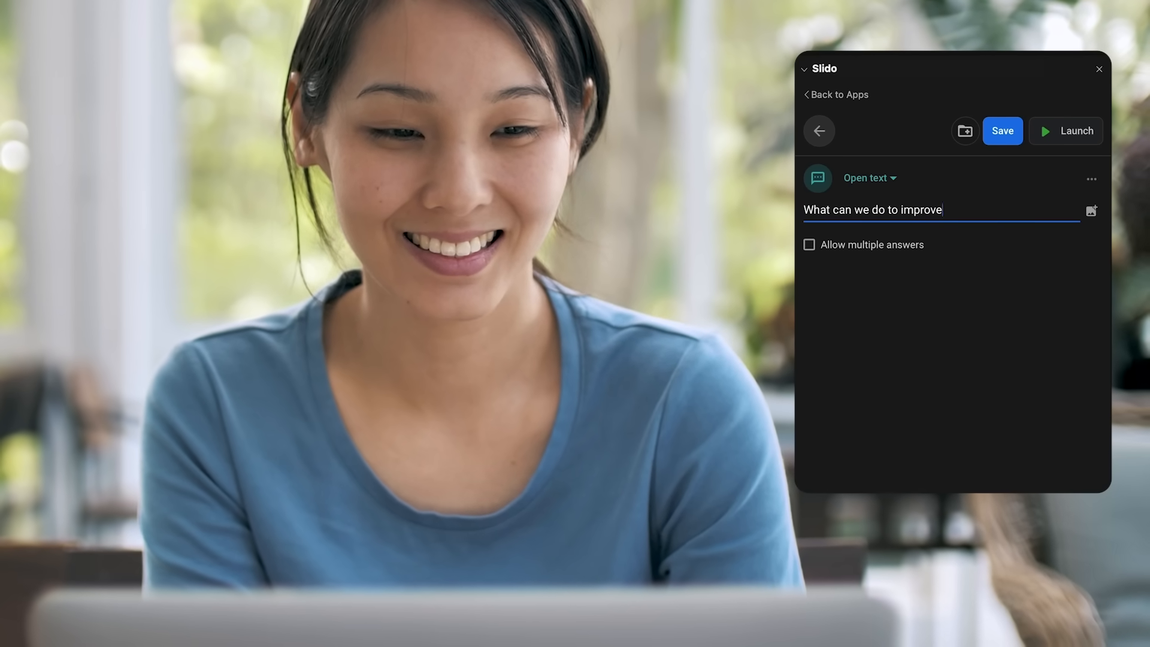
text(our management)
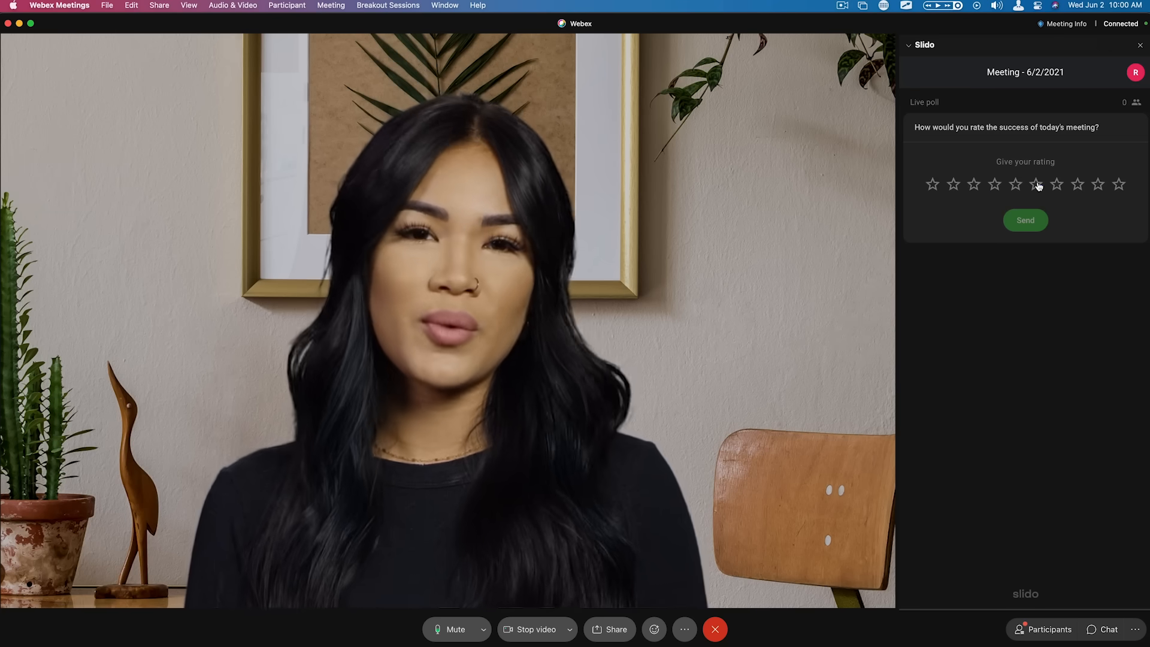
Give a star rating on the live poll about today's meeting's success
click(1024, 221)
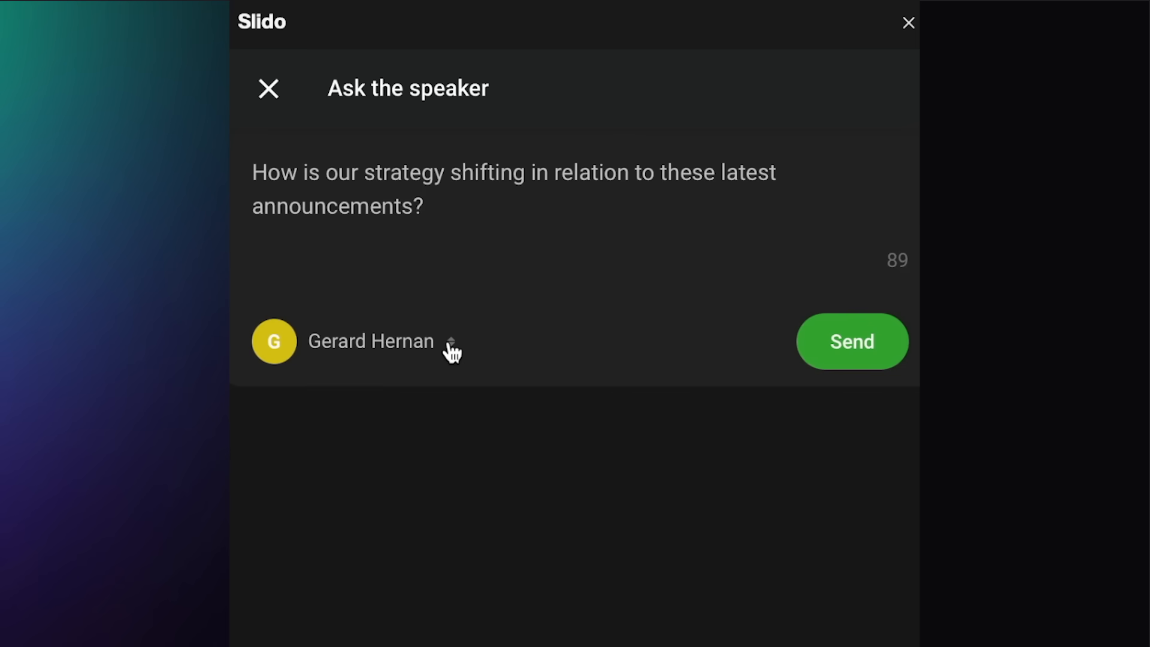
Post the strategy question anonymously to Q&A, then return to Polls for the rating
click(852, 341)
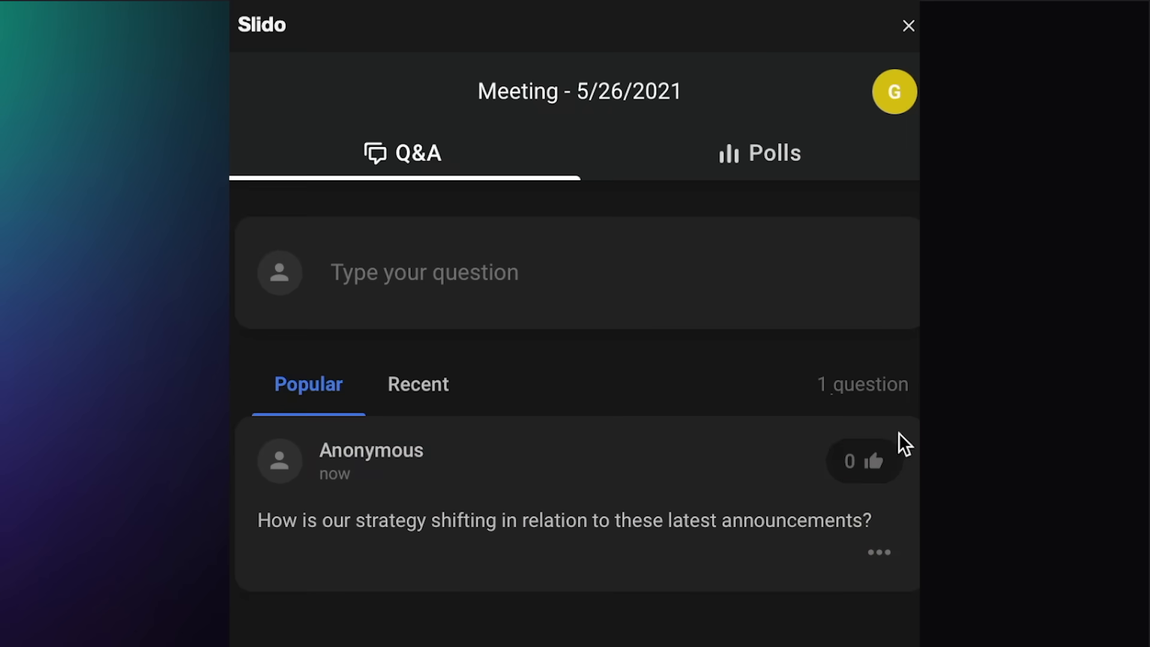
click(759, 152)
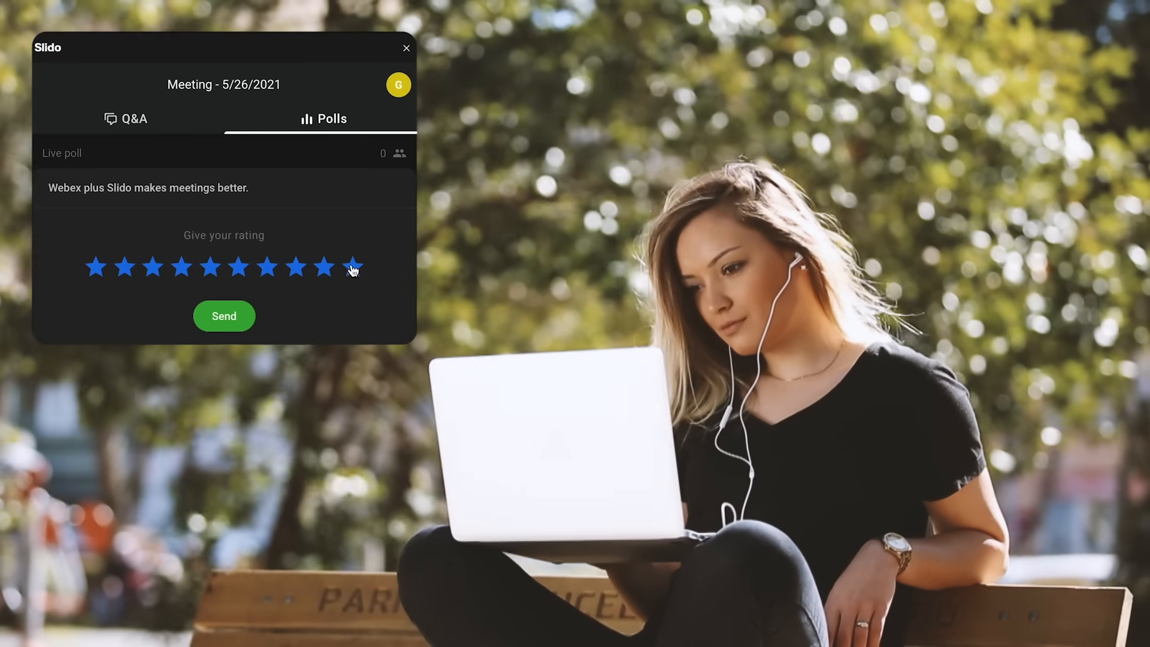